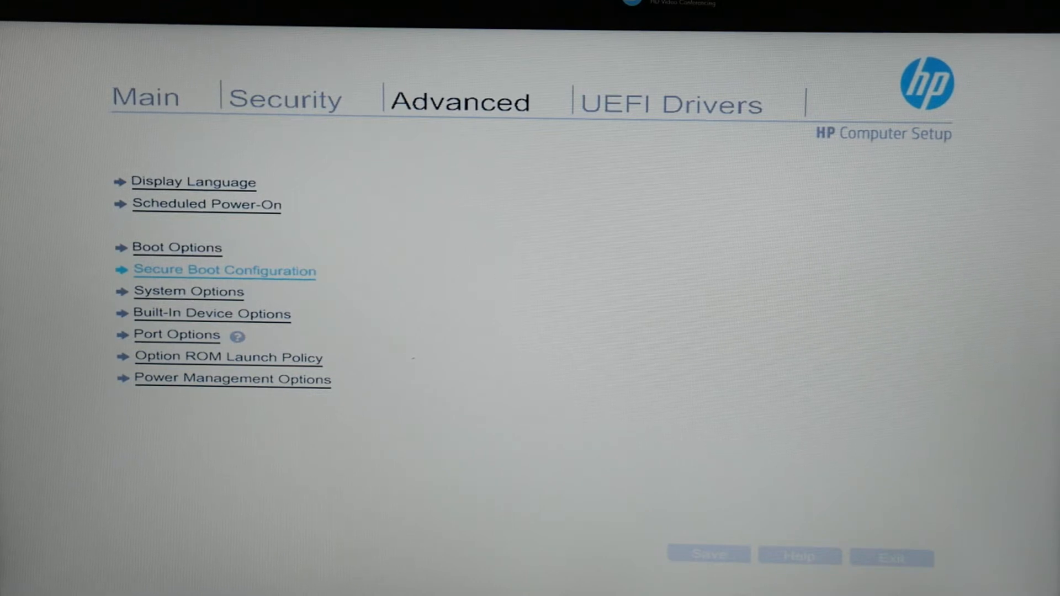
Review the Configure Legacy Support and Secure Boot choices under Secure Boot Configuration without changing them.
left_click(225, 269)
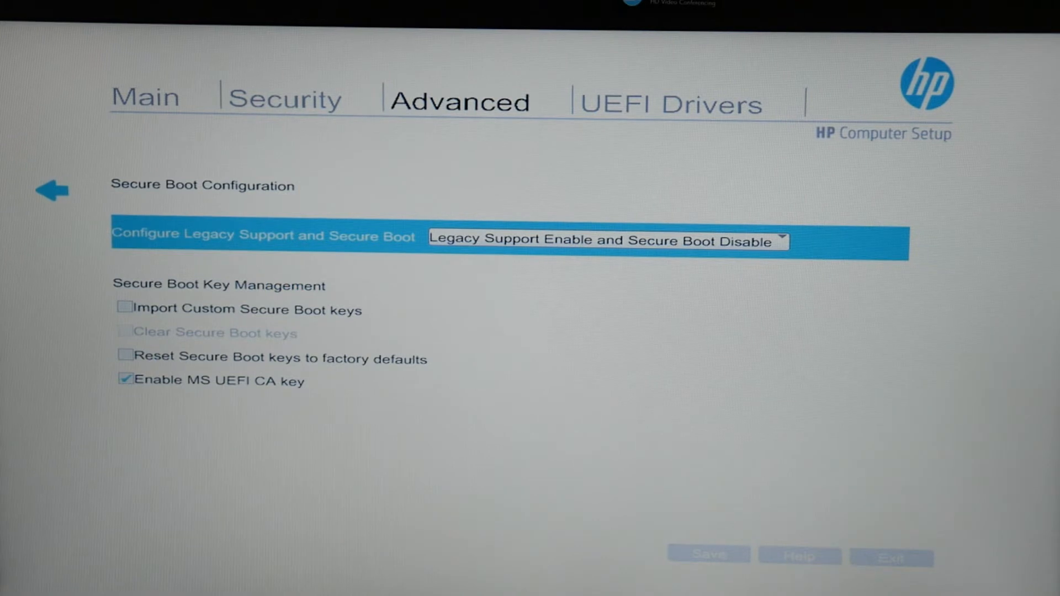
left_click(605, 240)
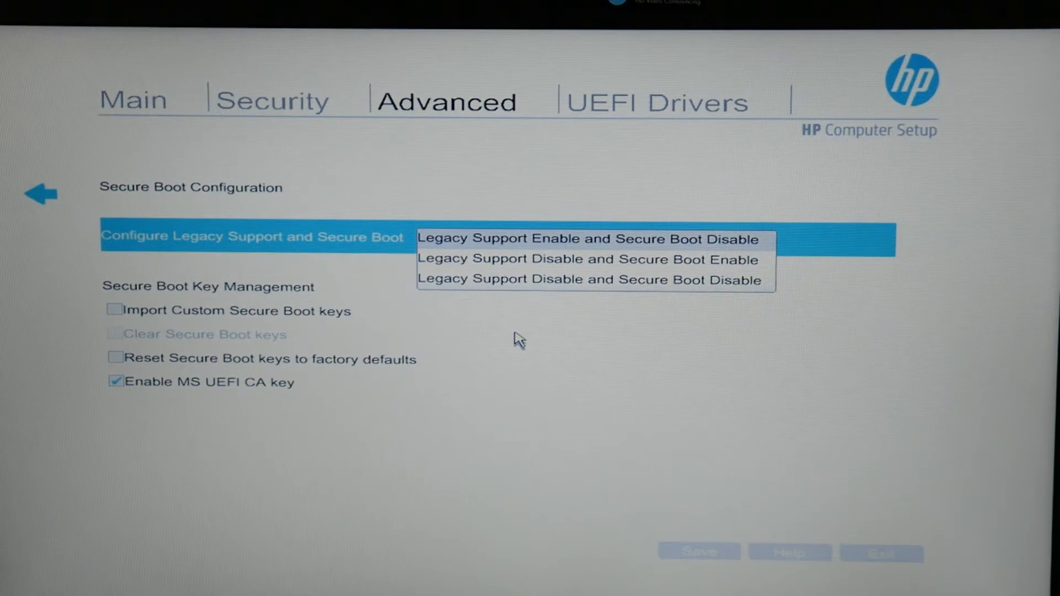
left_click(587, 239)
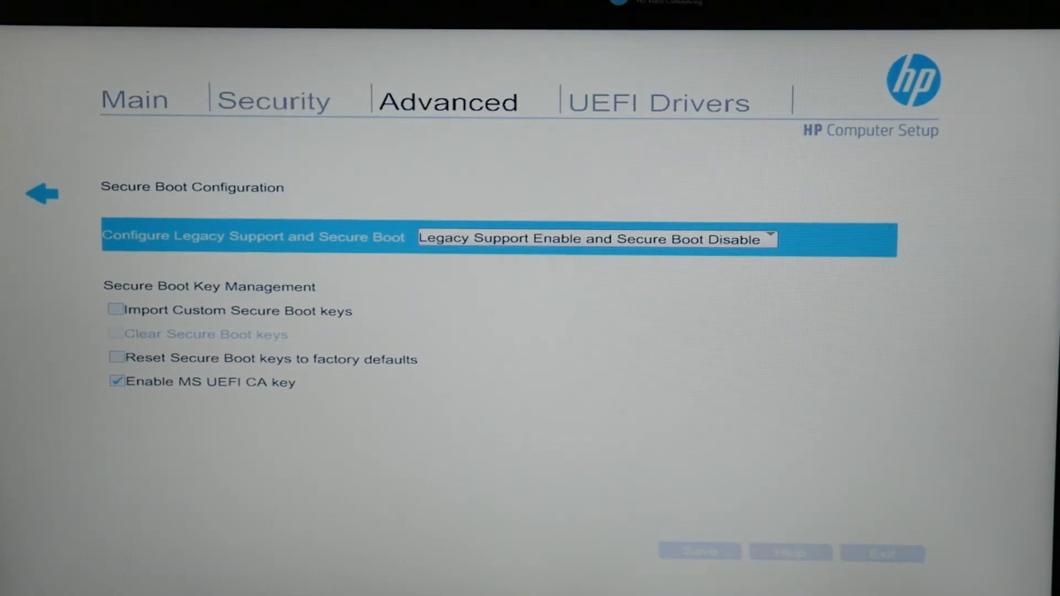
left_click(595, 239)
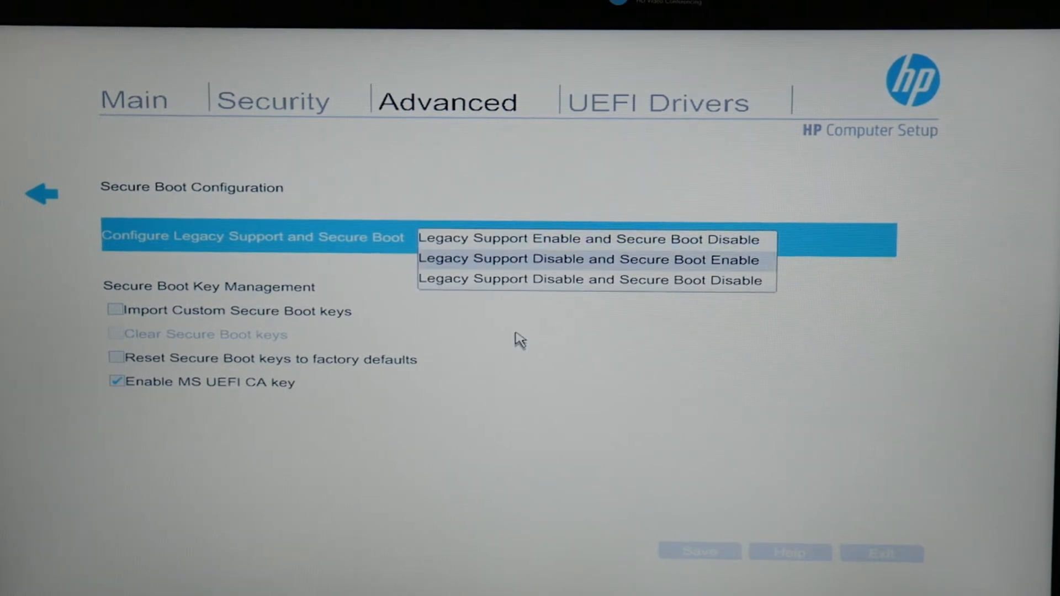
left_click(590, 260)
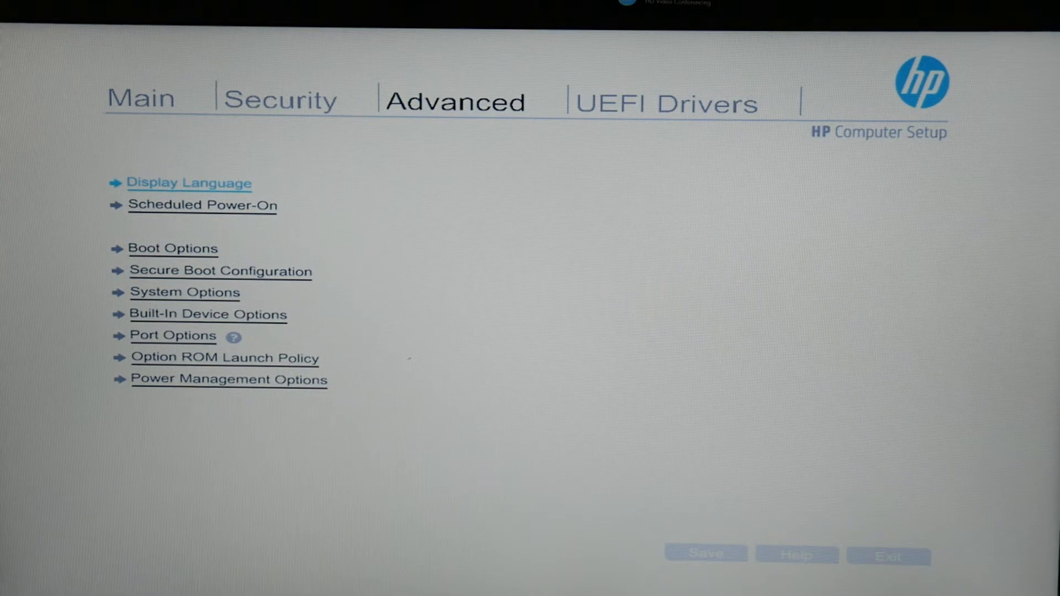
Launch System Diagnostics from the Main settings category.
left_click(140, 100)
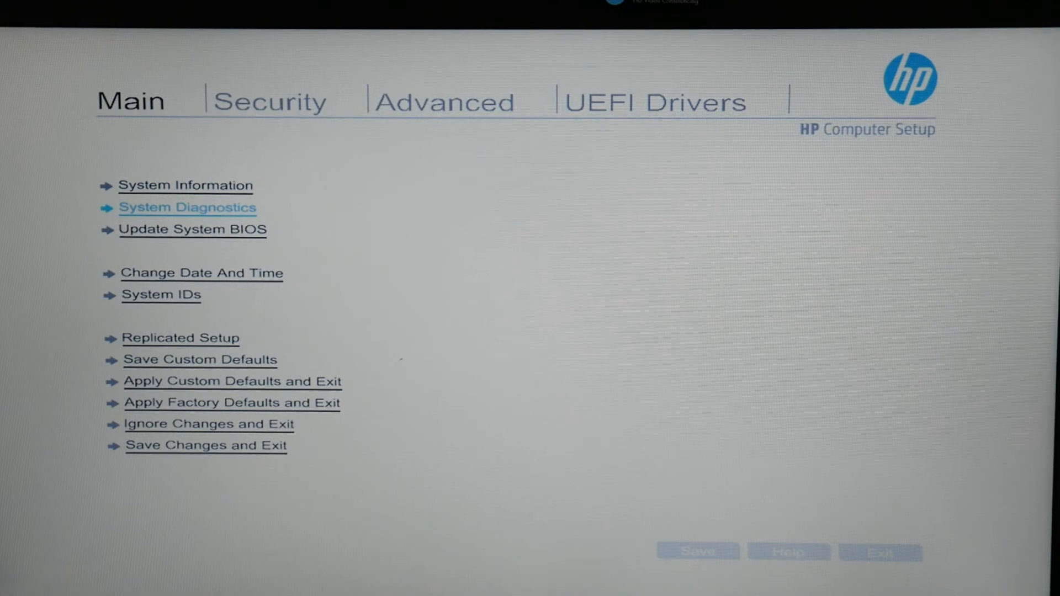
left_click(188, 207)
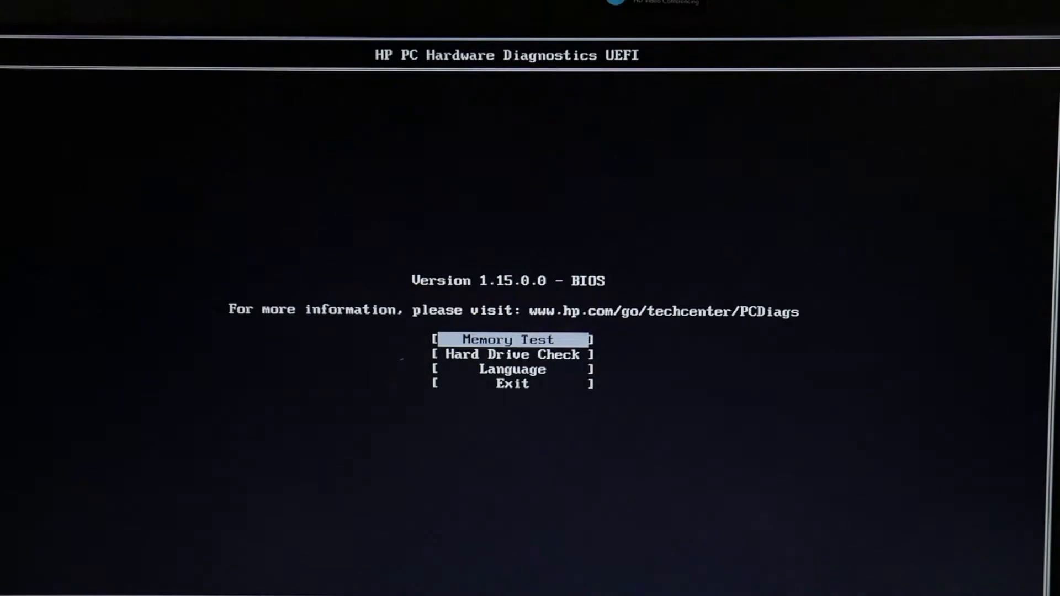
Select Hard Drive Check in the diagnostics menu and start it.
key("Down")
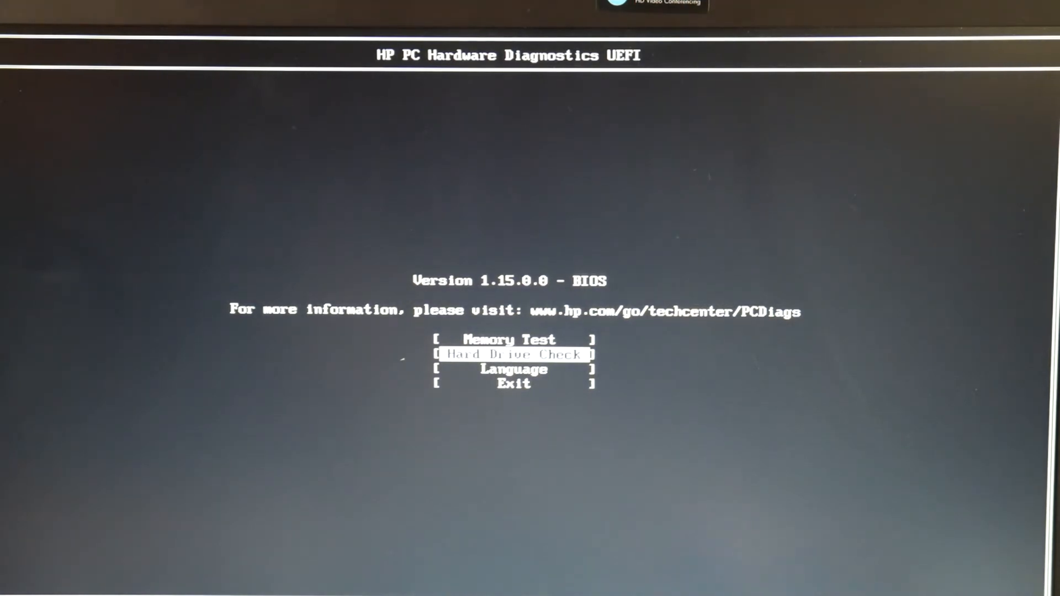
key("Return")
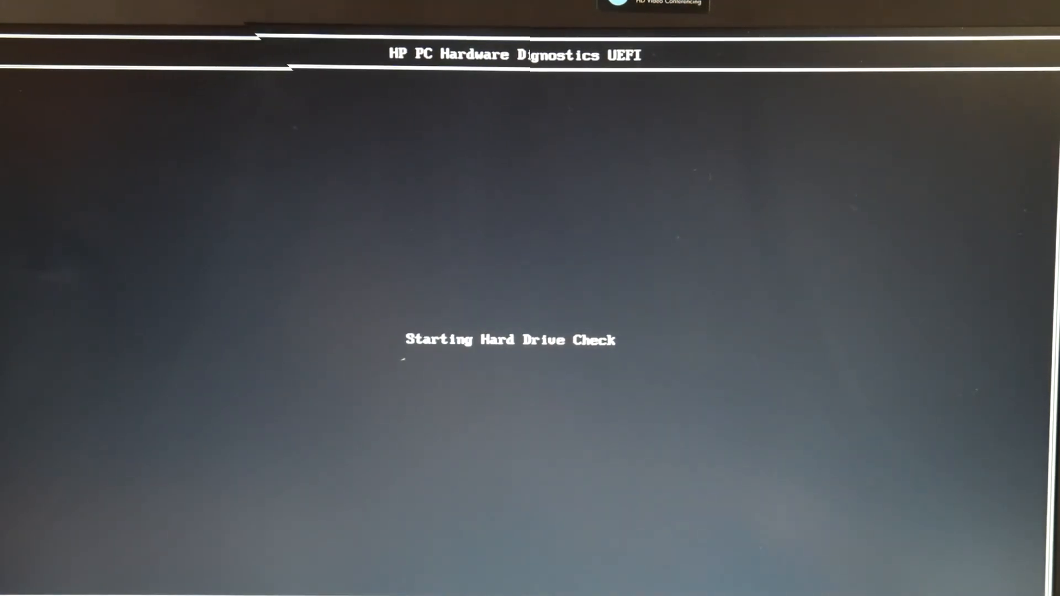